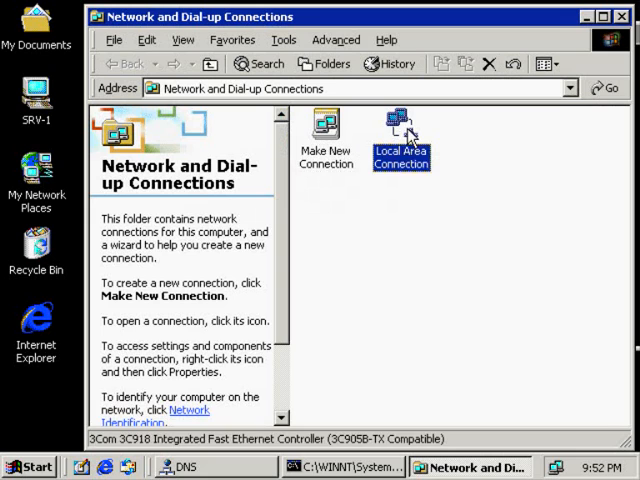
Review the Local Area Connection's TCP/IP settings, confirming preferred DNS server 192.168.1.201
double_click(400, 125)
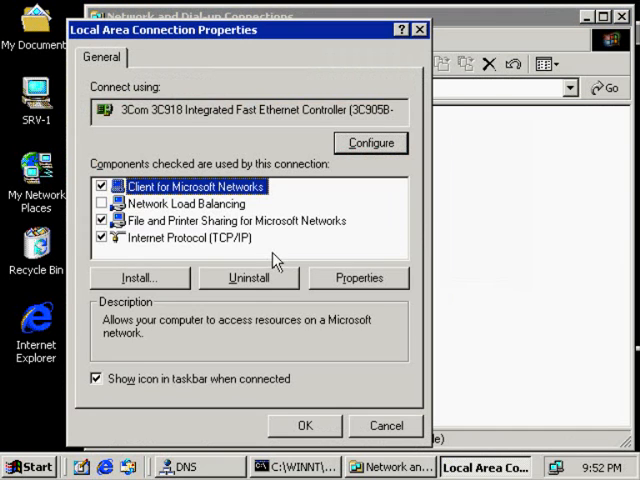
left_click(358, 277)
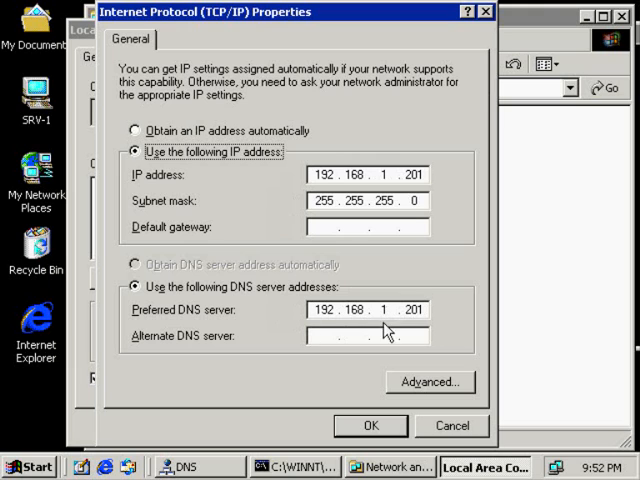
left_click(370, 425)
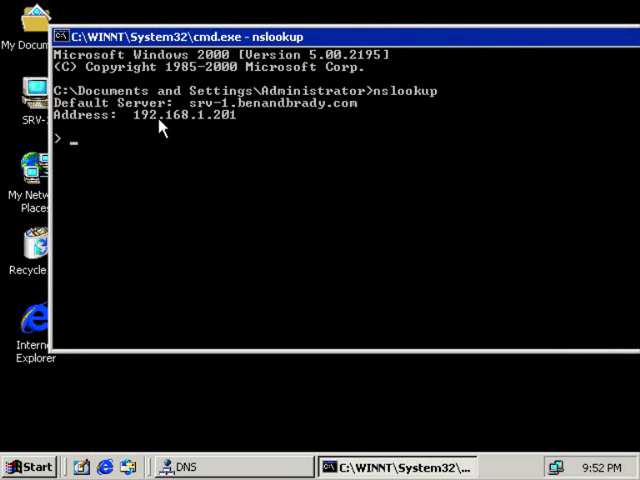
mouse_move(125, 195)
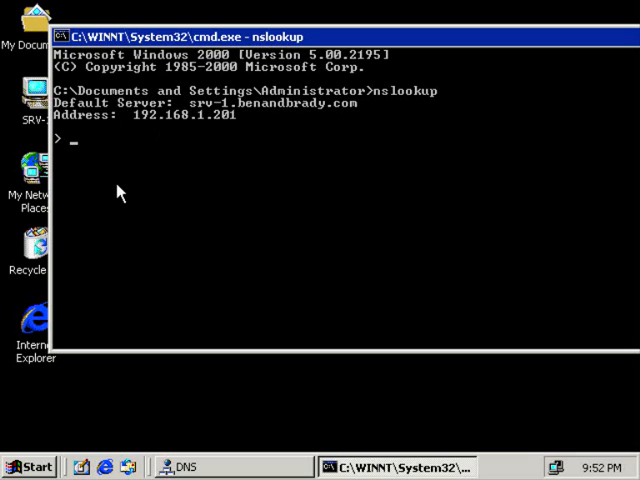
mouse_move(256, 196)
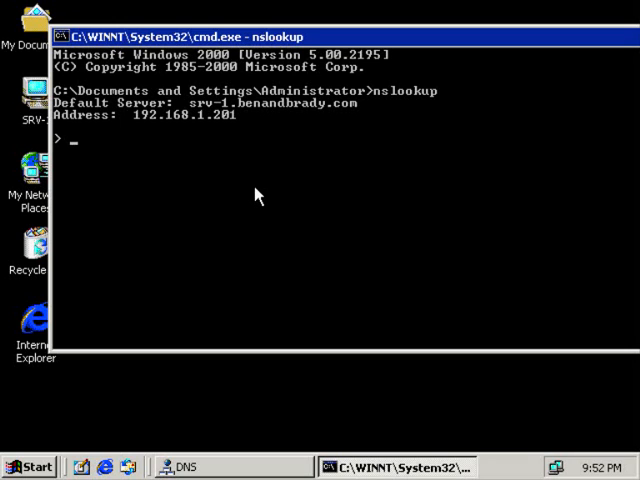
Look up srv-1 (192.168.1.201) and client-1 (non-existent domain) in nslookup
type("srv-1")
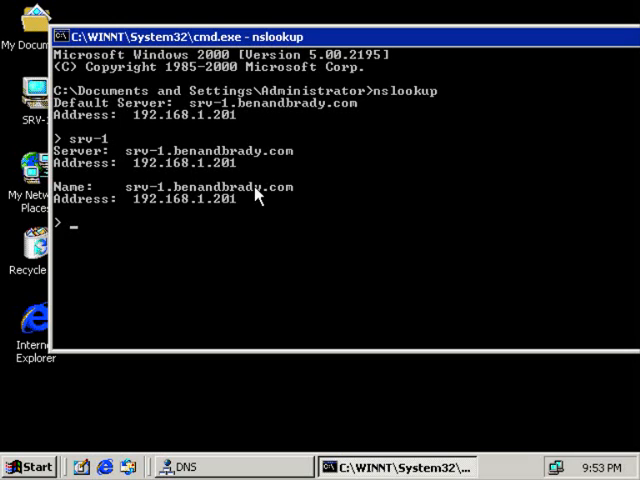
type("client-1")
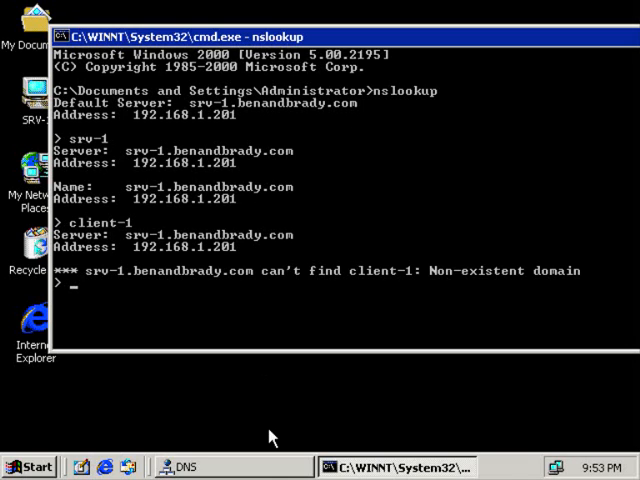
mouse_move(105, 228)
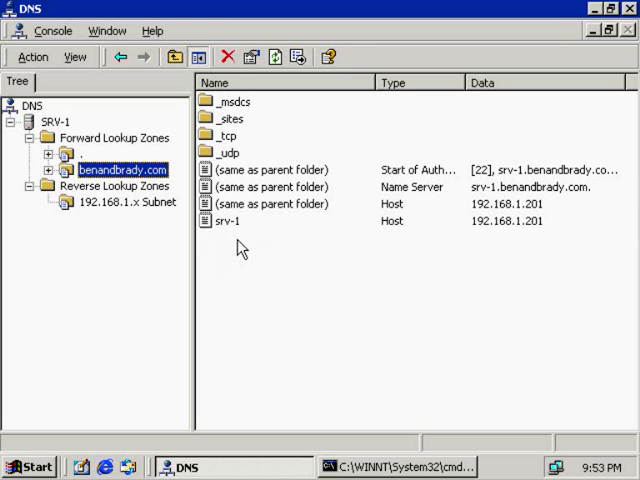
mouse_move(297, 288)
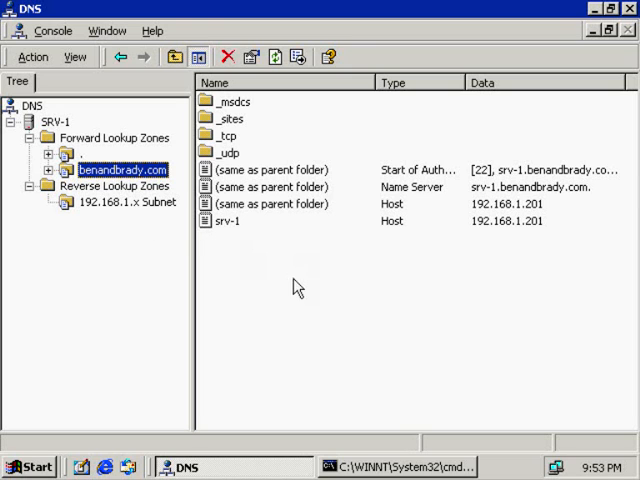
Look up dir in nslookup, then exit nslookup and close the command prompt
left_click(390, 467)
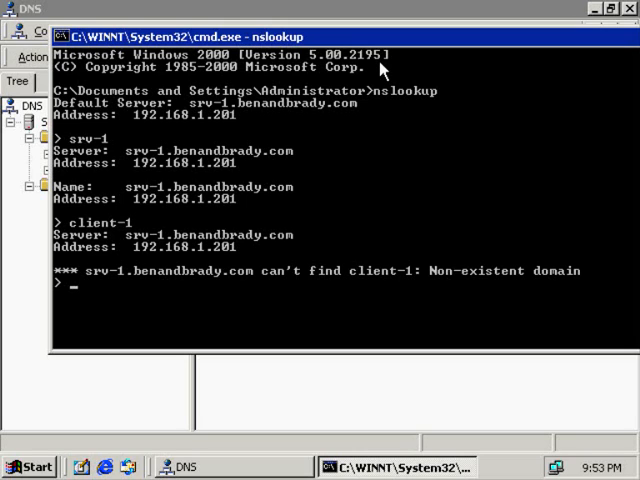
mouse_move(60, 150)
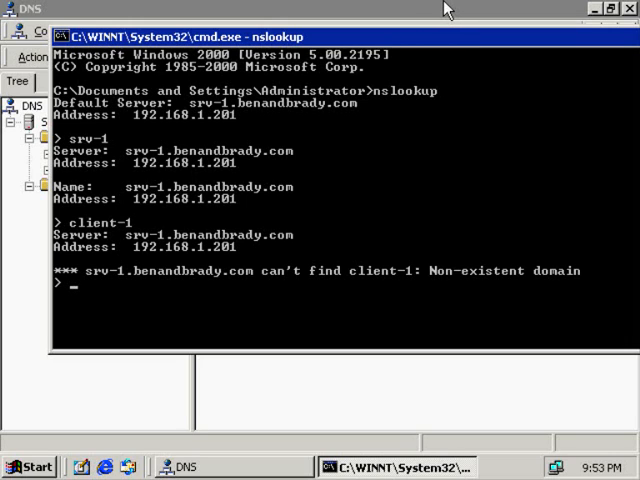
type("dir")
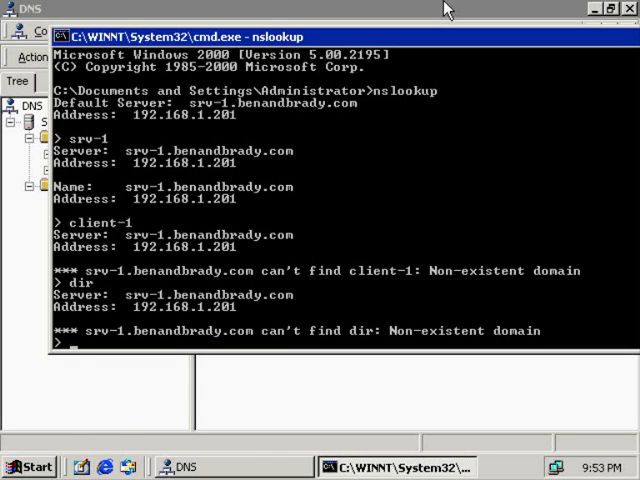
type("exit")
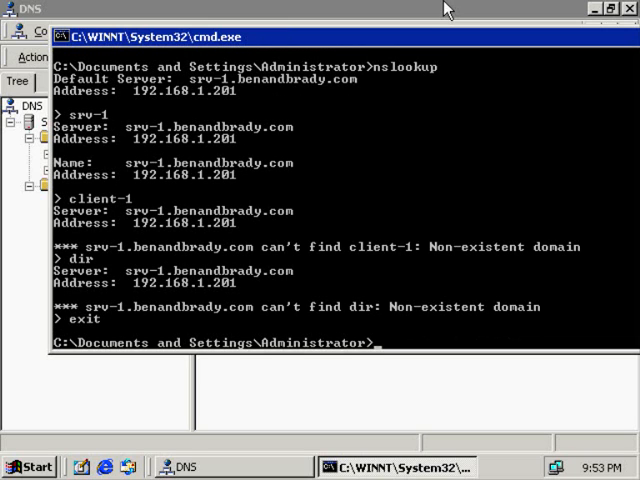
type("e")
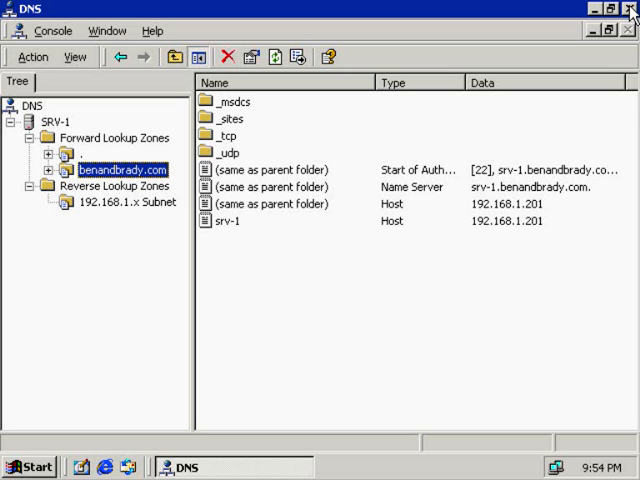
Close the DNS console and disconnect the SRV-1 Terminal Services session
left_click(629, 9)
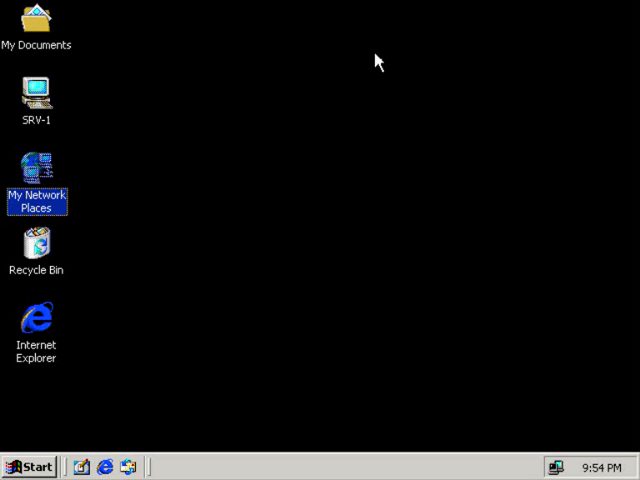
left_click(31, 467)
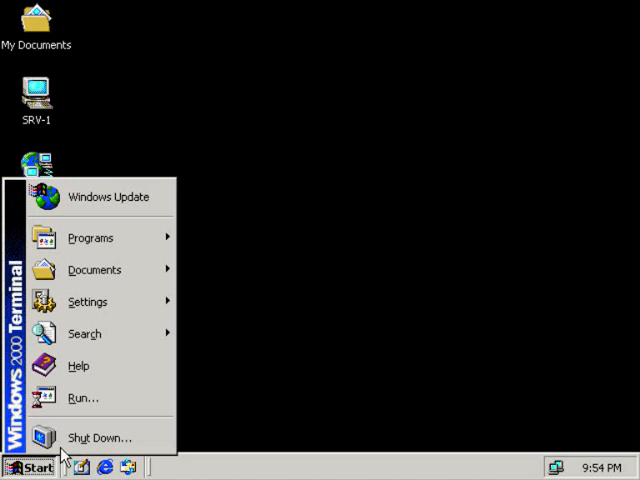
left_click(98, 437)
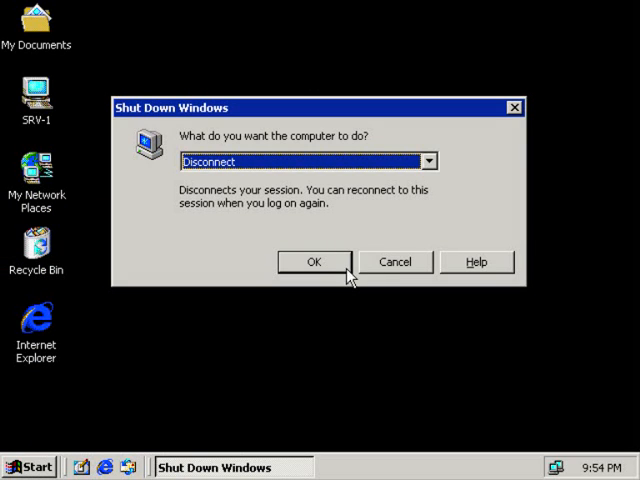
mouse_move(341, 272)
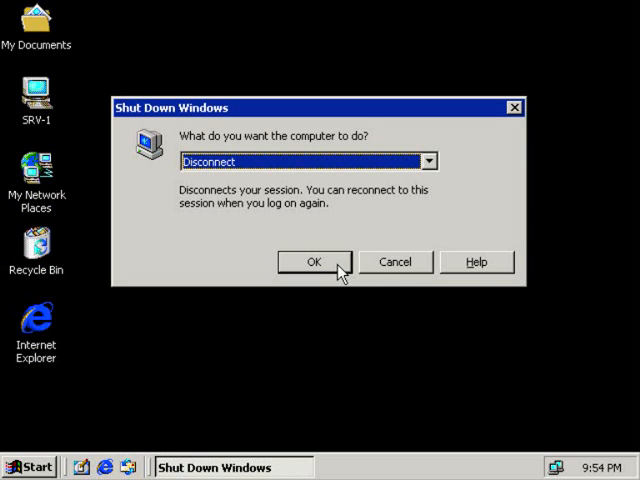
left_click(314, 262)
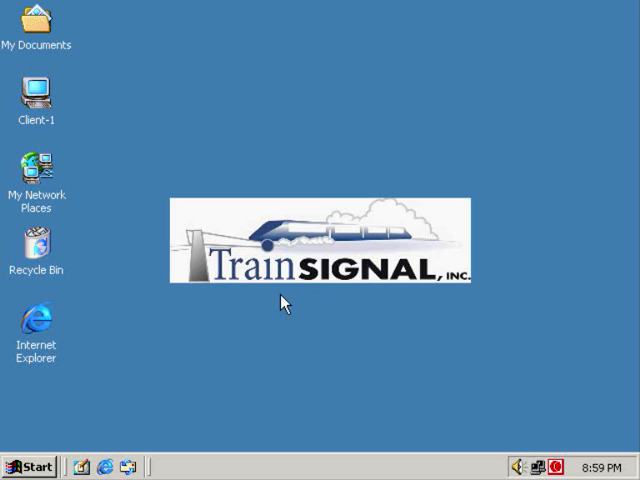
Connect to Server 11 via Terminal Services Client and log on as administrator
left_click(31, 466)
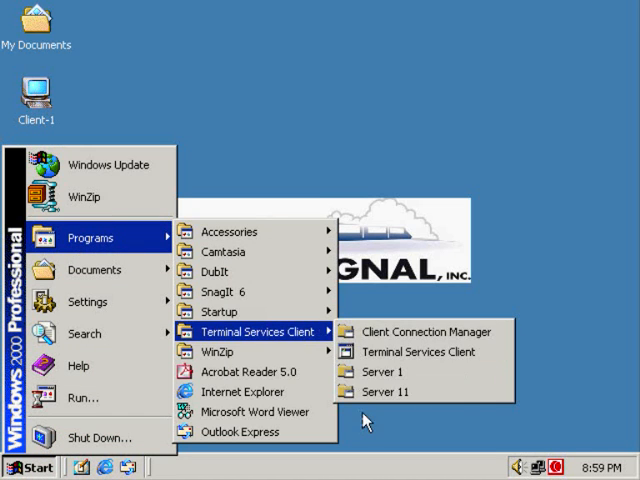
left_click(383, 371)
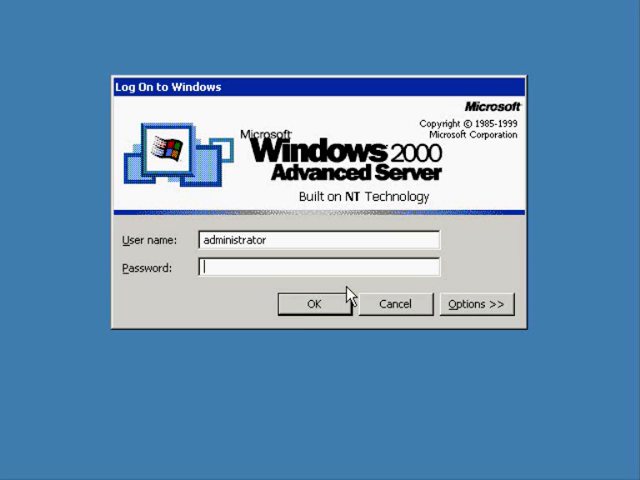
left_click(313, 304)
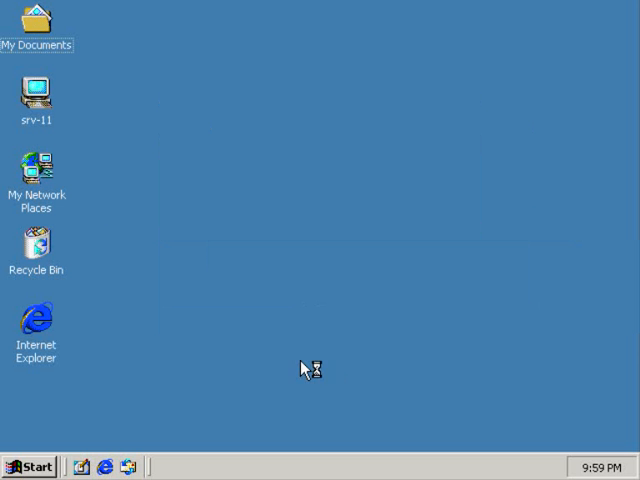
mouse_move(305, 349)
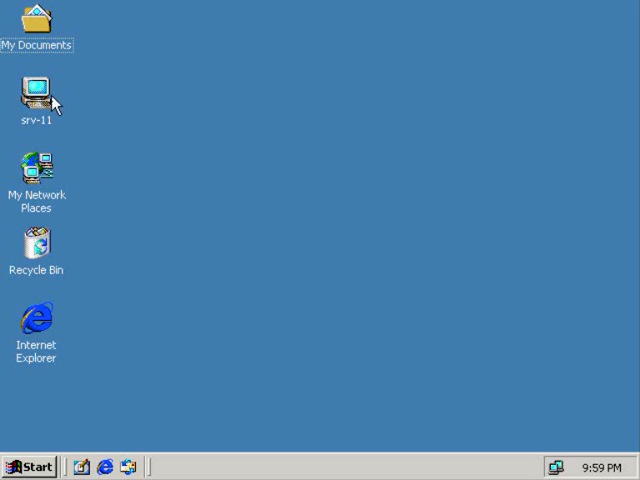
right_click(37, 90)
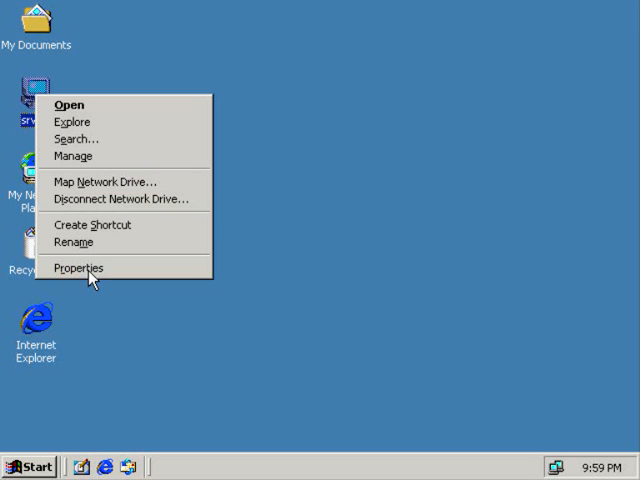
left_click(78, 268)
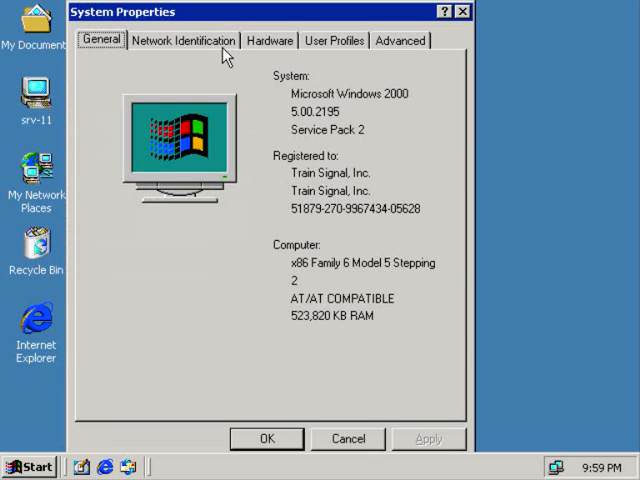
left_click(185, 40)
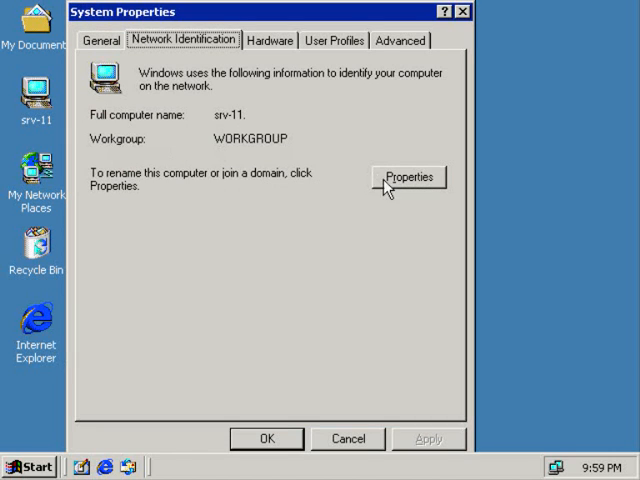
left_click(408, 176)
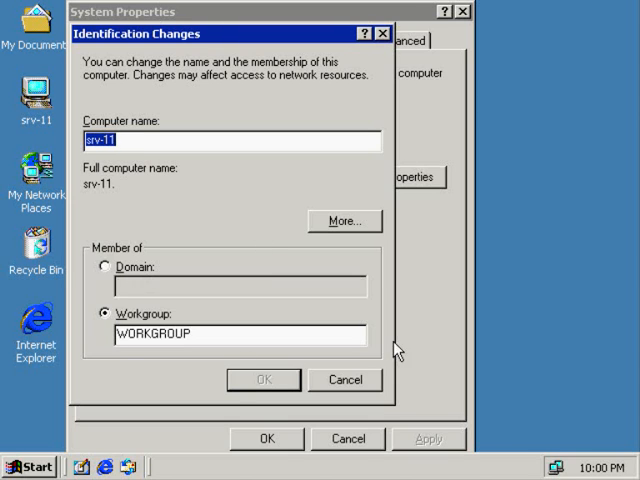
left_click(345, 380)
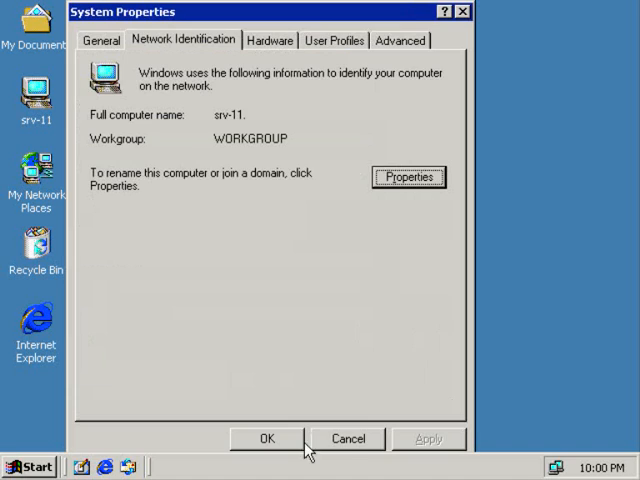
left_click(266, 438)
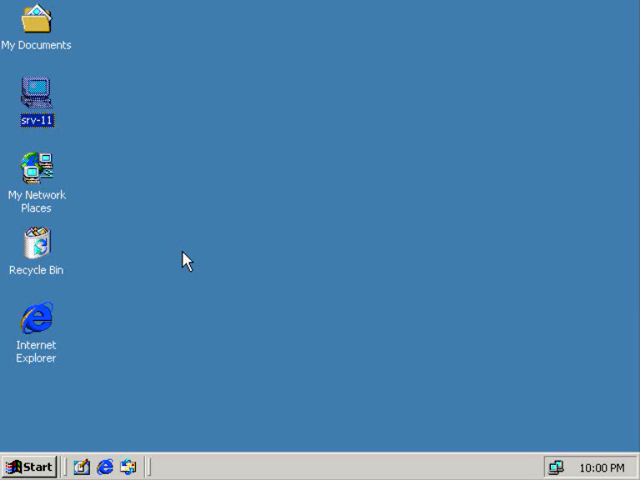
mouse_move(172, 298)
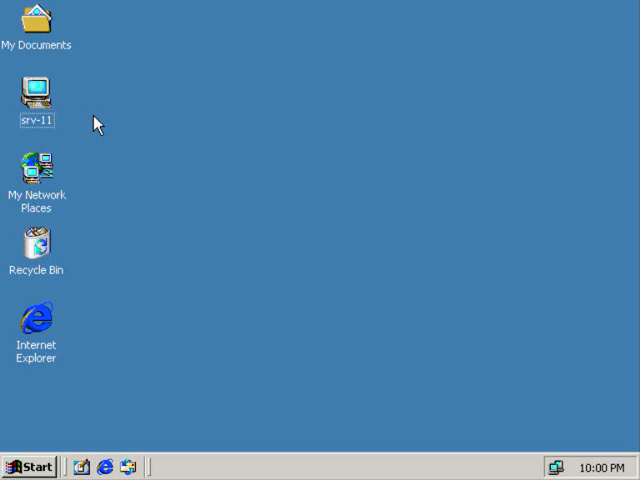
mouse_move(109, 134)
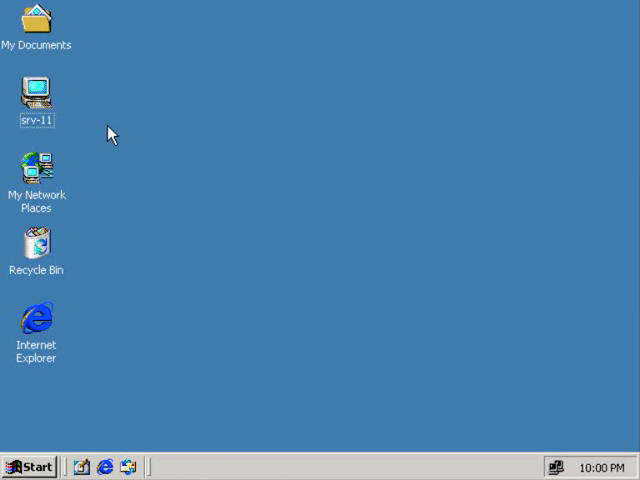
mouse_move(114, 143)
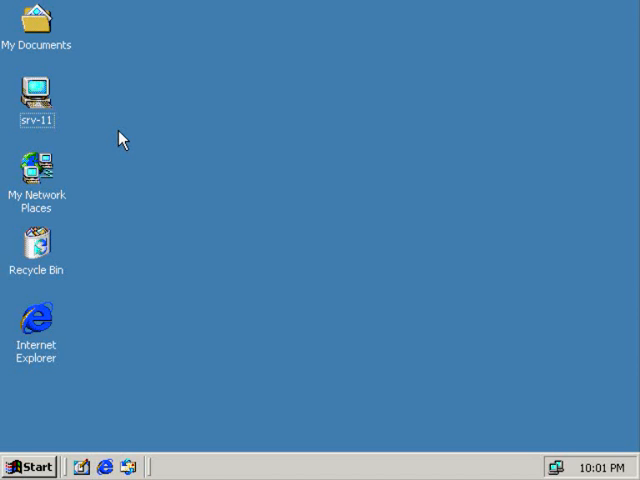
Open srv-11's Network Identification properties for renaming and domain membership
right_click(37, 95)
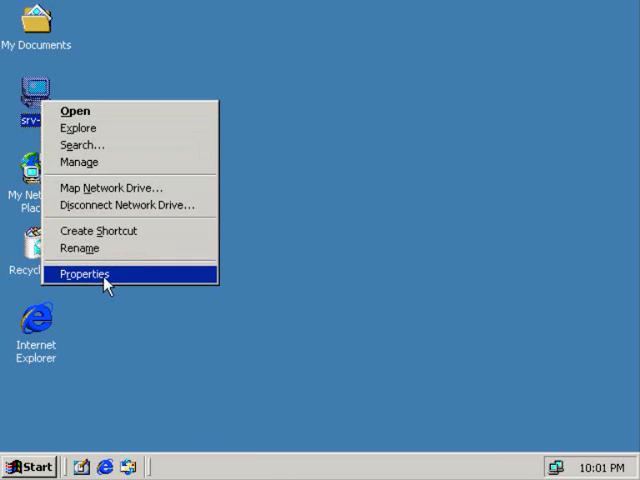
left_click(85, 273)
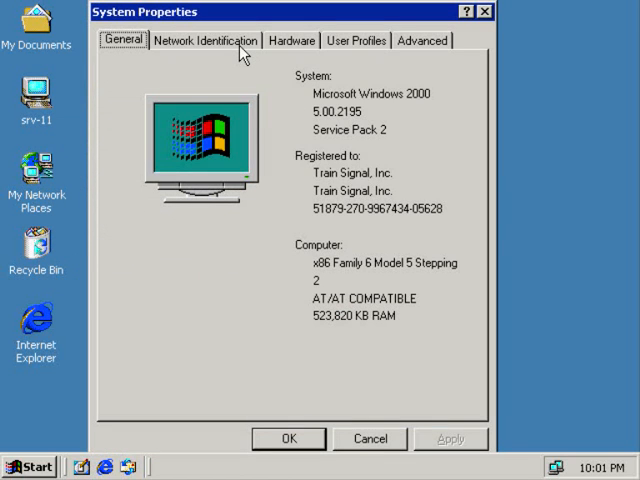
left_click(205, 40)
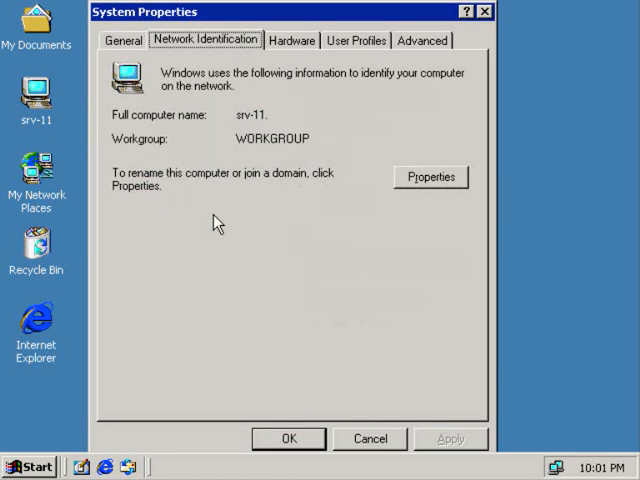
left_click(430, 176)
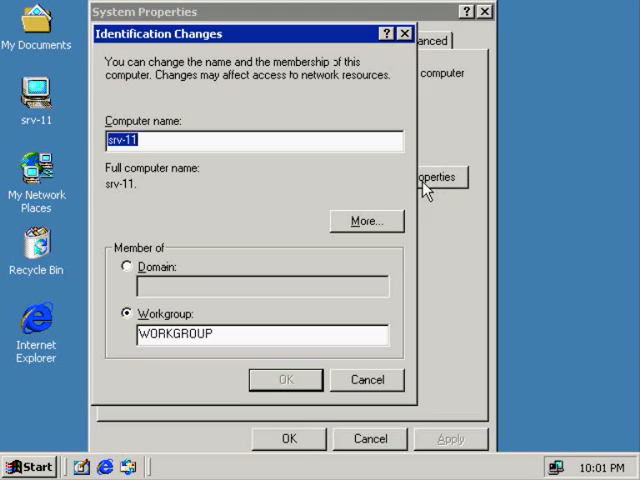
Set membership to domain benandbrady.com instead of WORKGROUP and submit
left_click(125, 267)
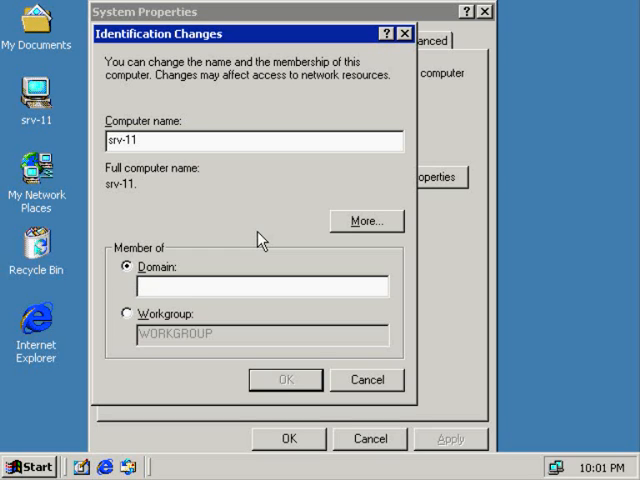
type("benandbrady.com")
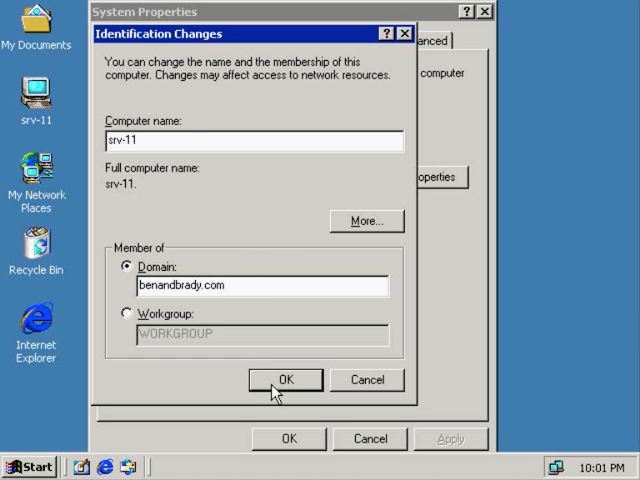
left_click(285, 380)
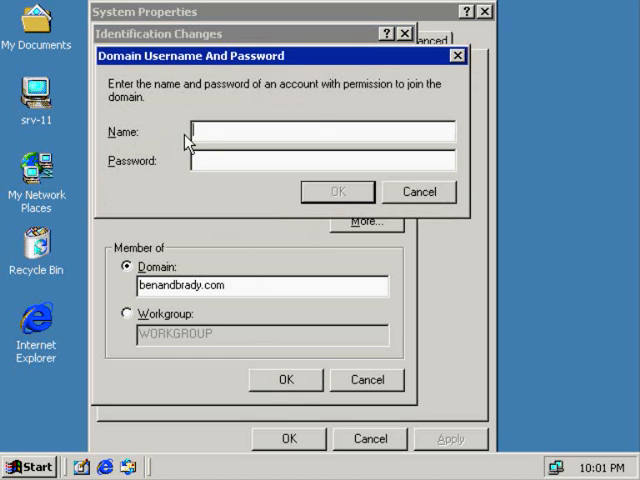
mouse_move(215, 222)
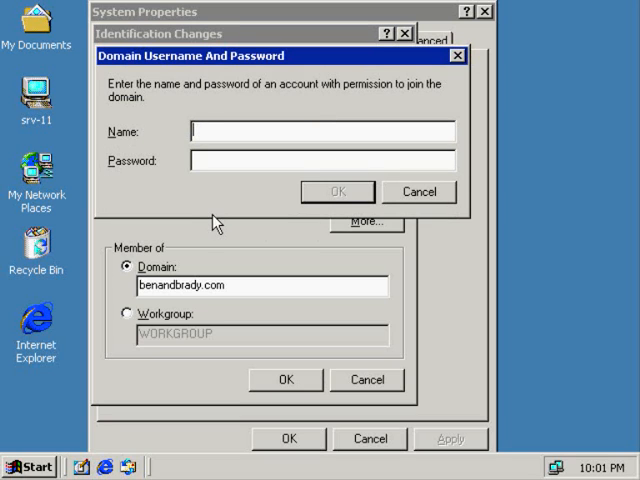
mouse_move(417, 203)
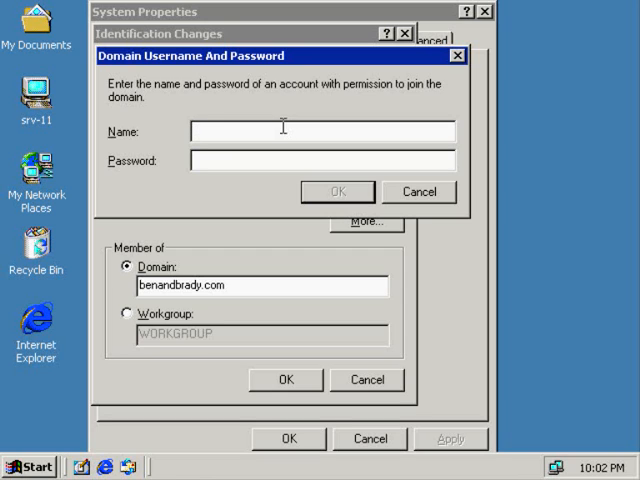
mouse_move(230, 196)
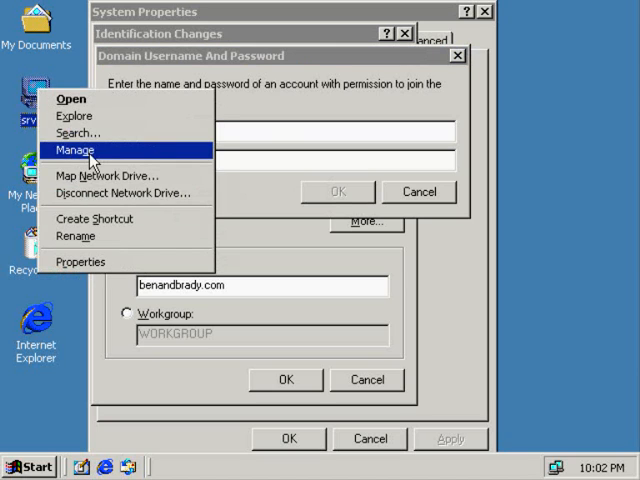
left_click(75, 150)
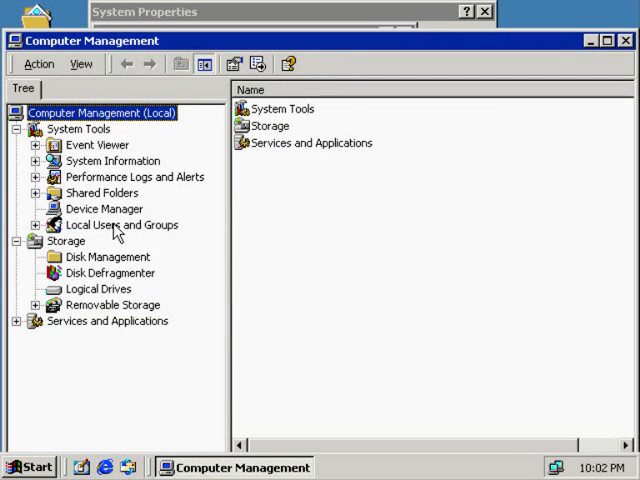
left_click(122, 224)
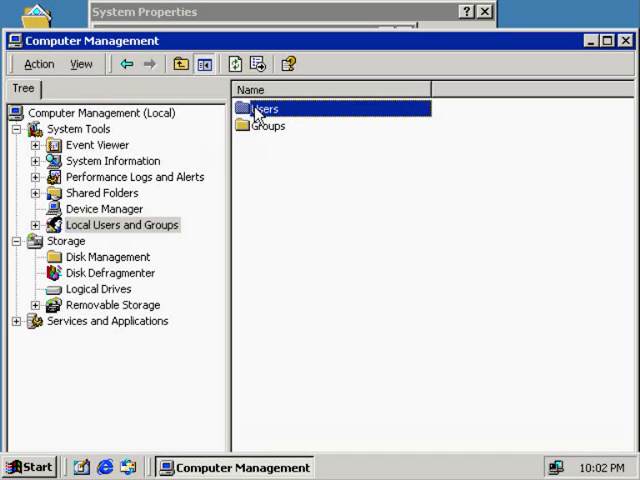
double_click(268, 108)
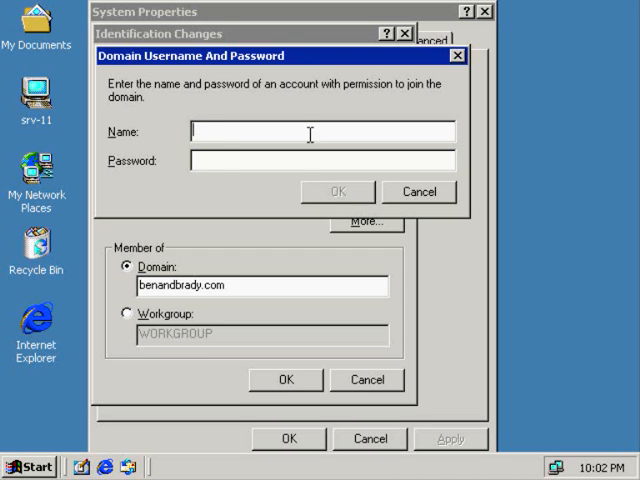
mouse_move(248, 135)
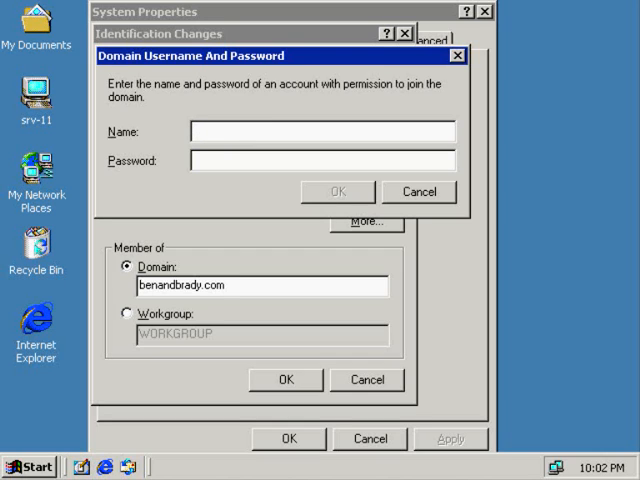
Type 'adm' as the start of the administrator account name
type("adm")
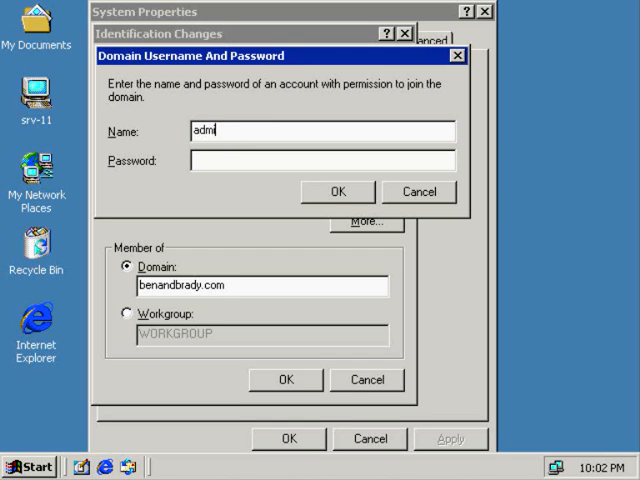